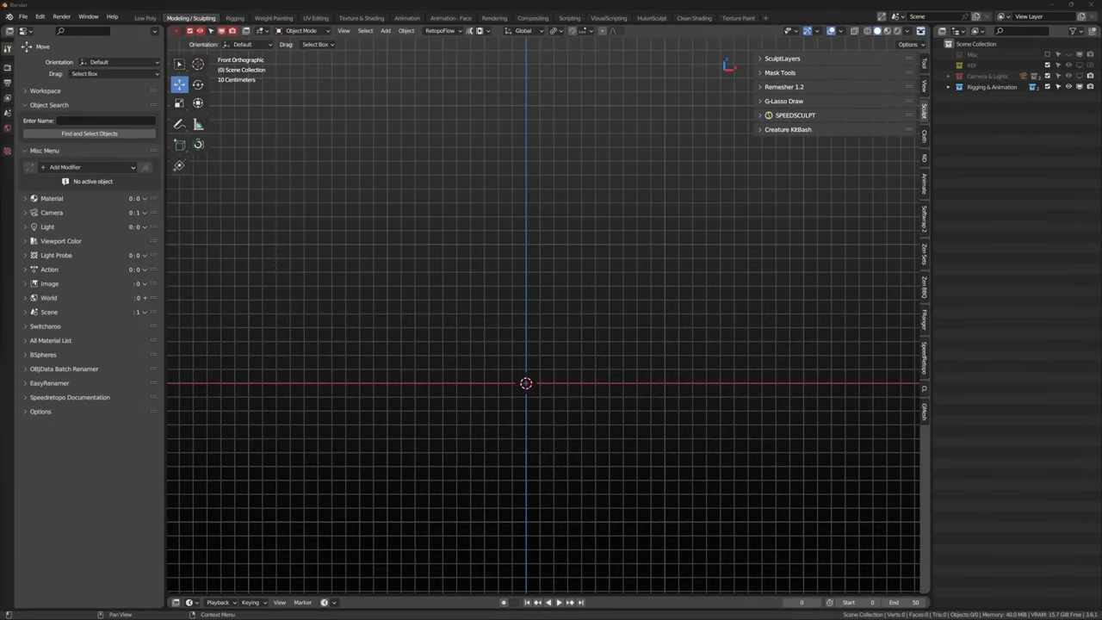
pyautogui.moveTo(663, 516)
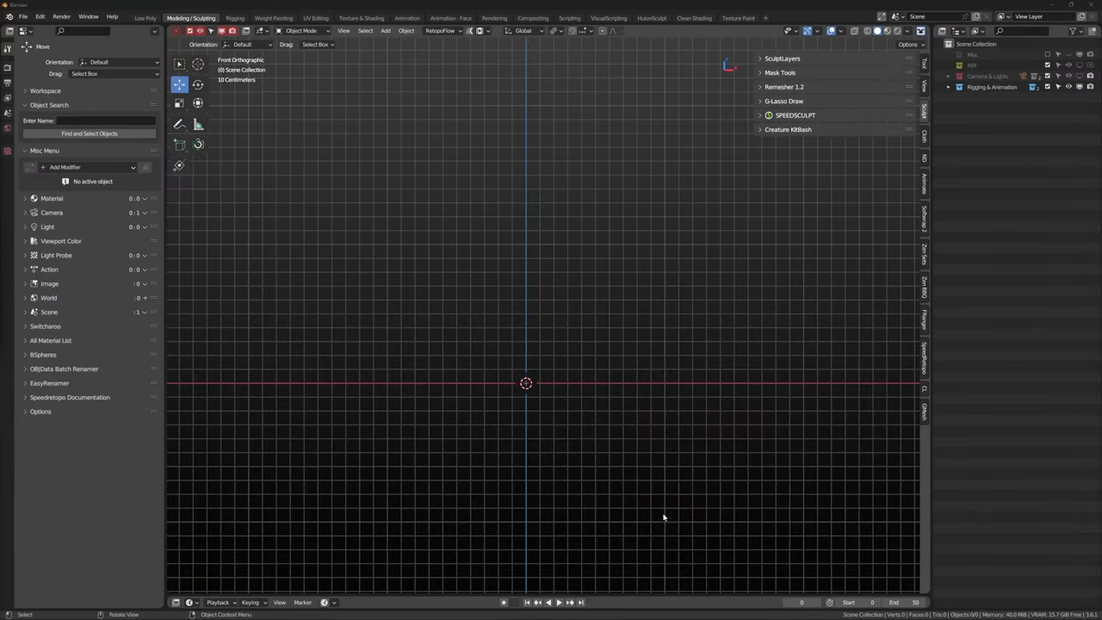
pyautogui.moveTo(584, 316)
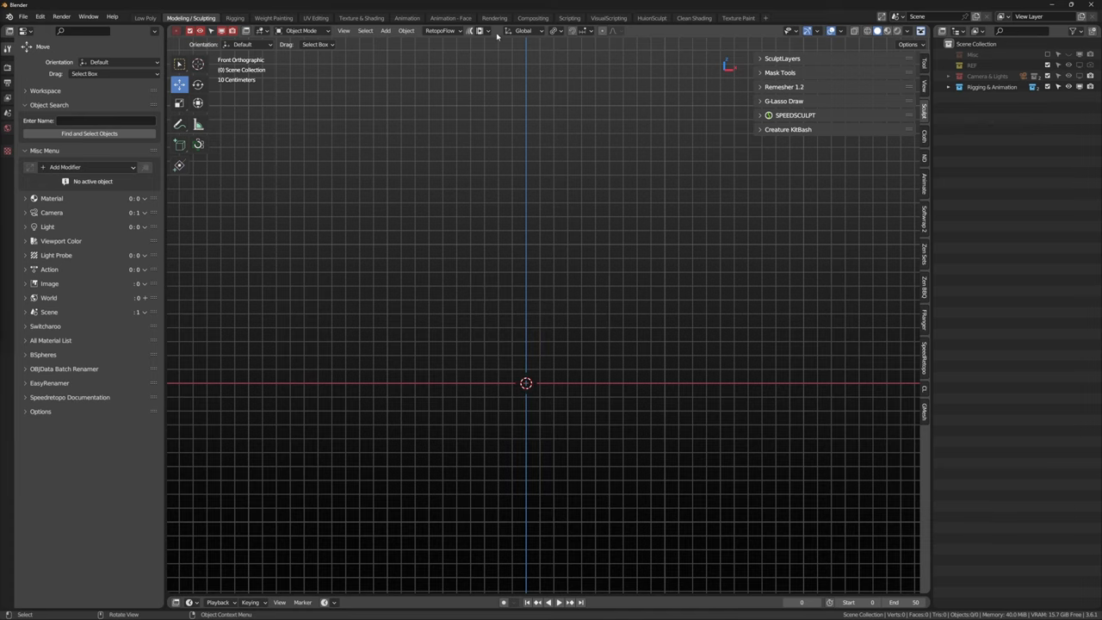
# View the Playblast Quick Settings from the header popover.
pyautogui.click(487, 31)
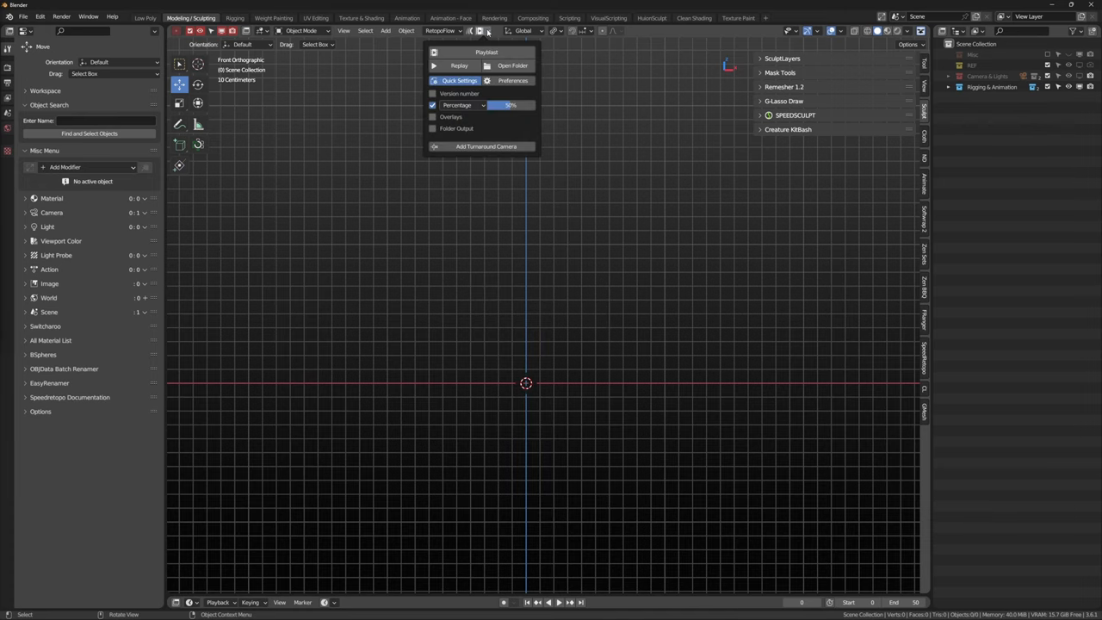
pyautogui.click(486, 51)
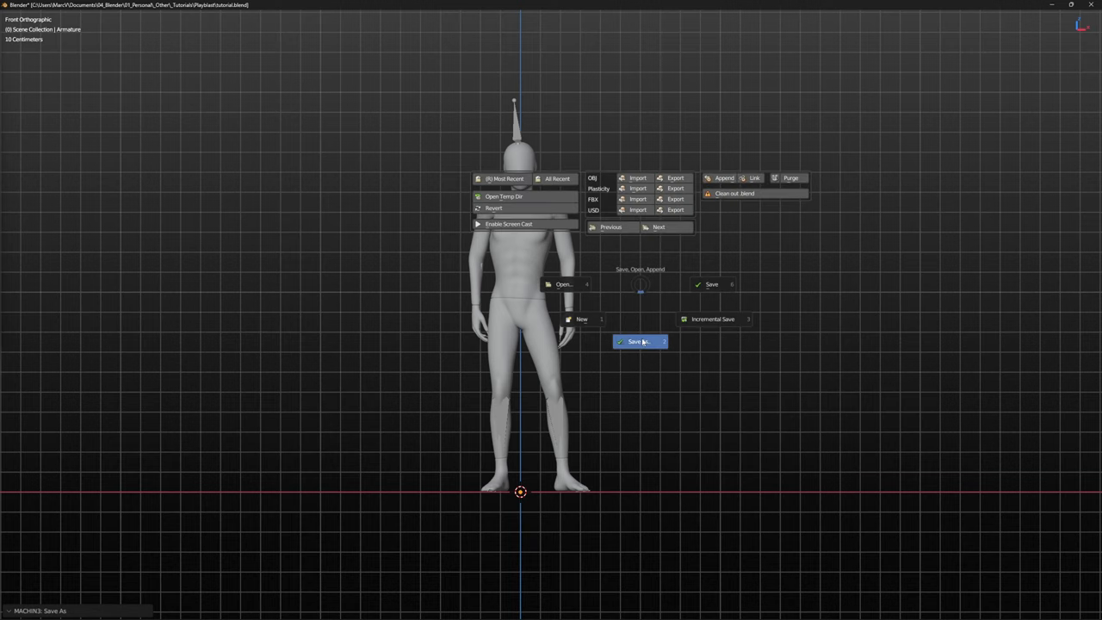
# Choose Save As to save the humanoid figure scene.
pyautogui.click(639, 341)
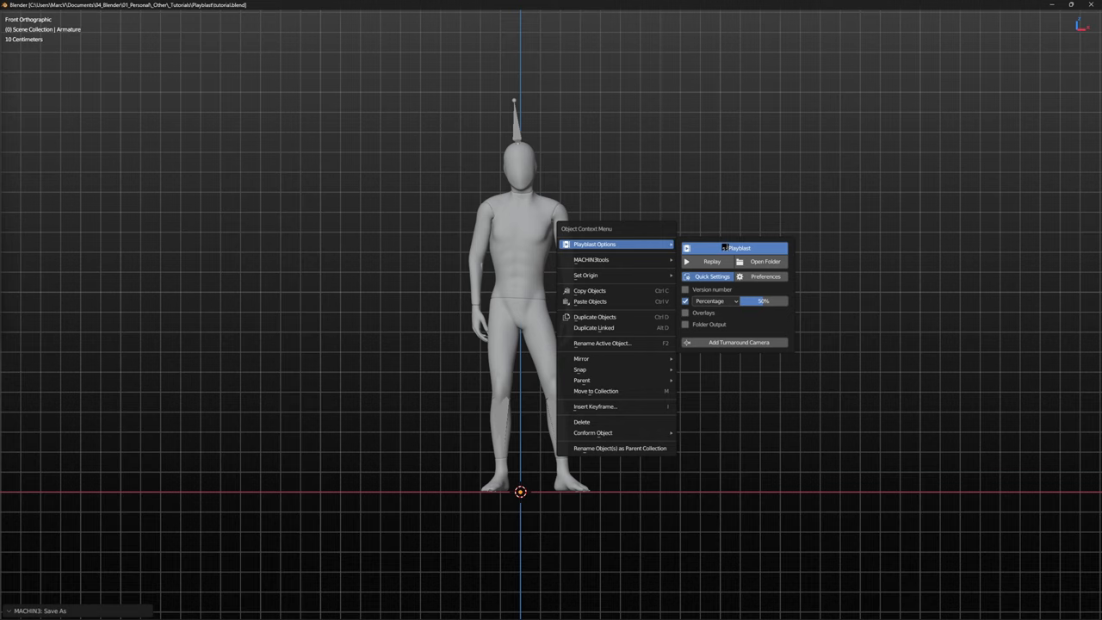
# Playblast the figure's animation and play it through to frame 509.
pyautogui.click(739, 248)
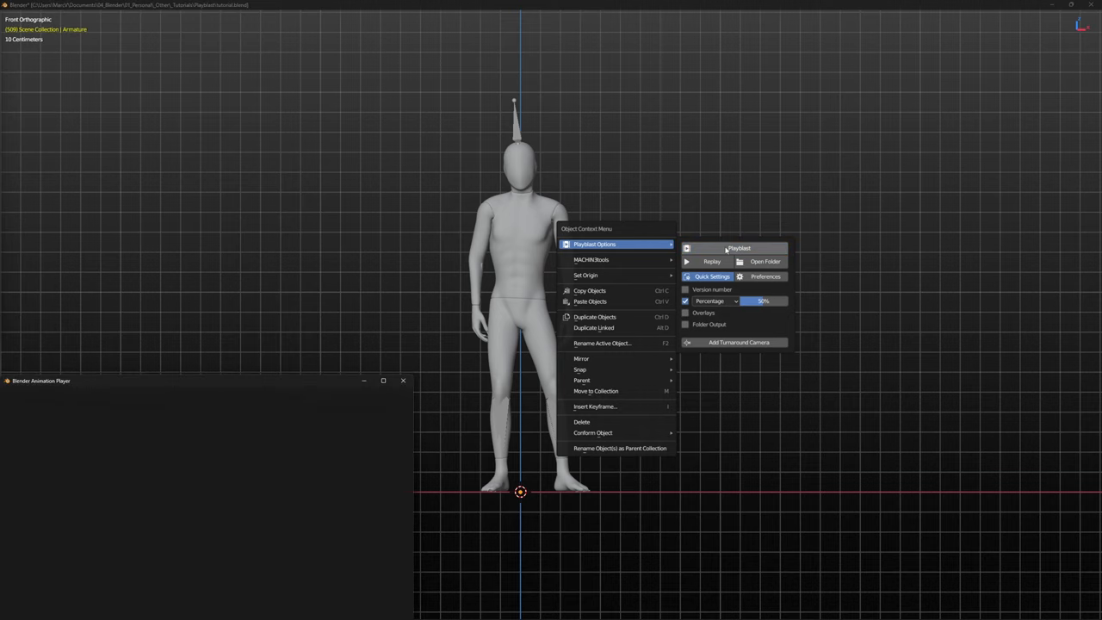
pyautogui.click(738, 248)
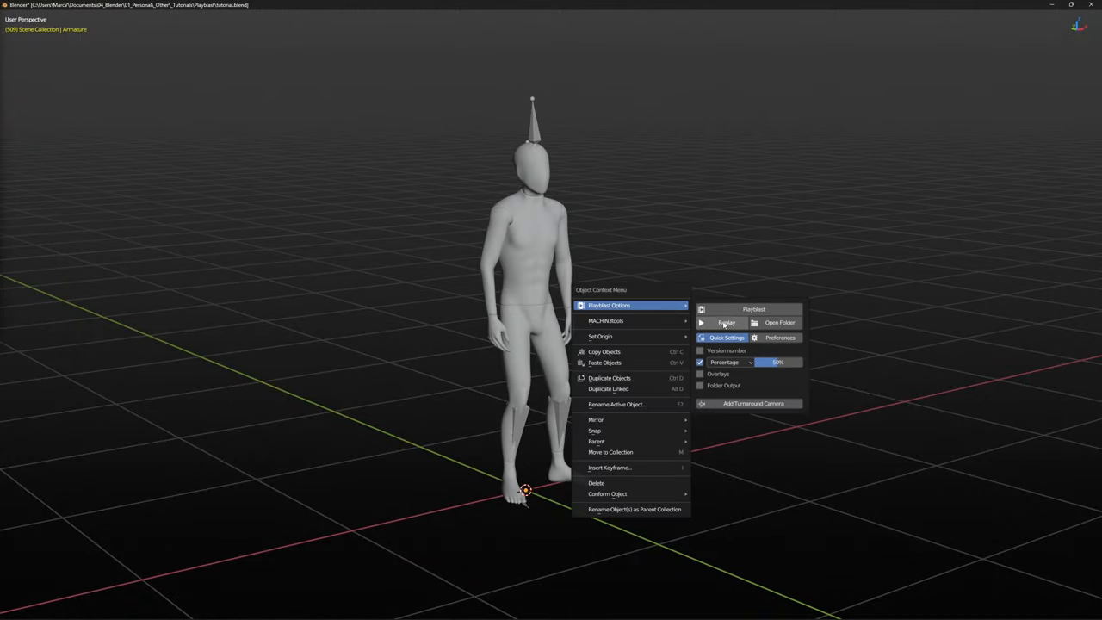
# Replay the preview, then playblast again at 25% resolution.
pyautogui.click(753, 309)
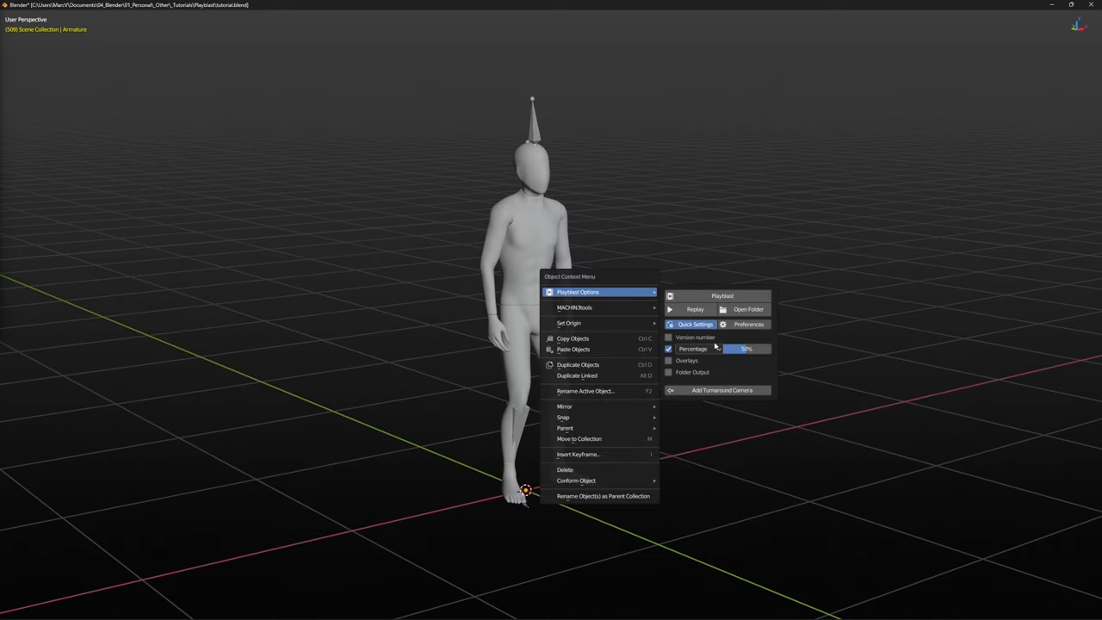
pyautogui.moveTo(745, 349); pyautogui.dragTo(728, 349)
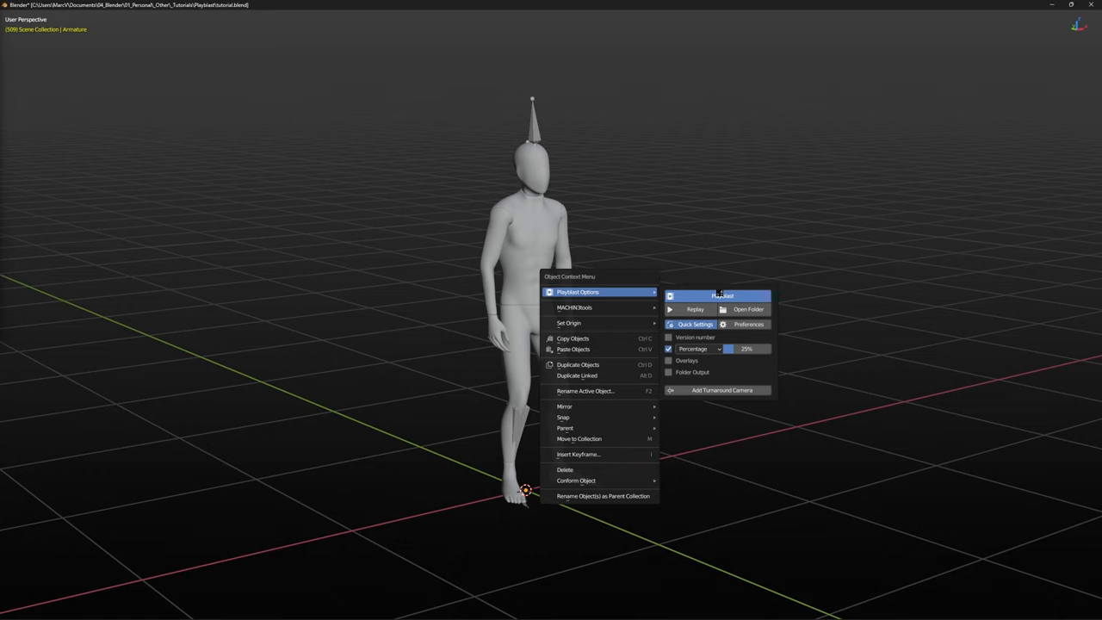
pyautogui.click(722, 295)
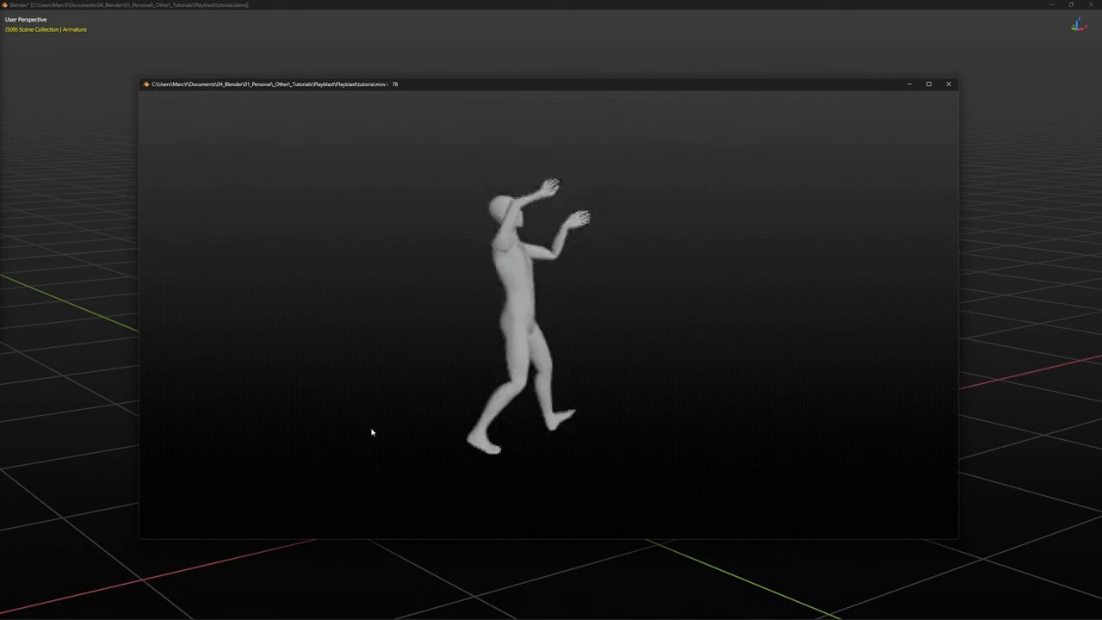
pyautogui.rightClick(525, 491)
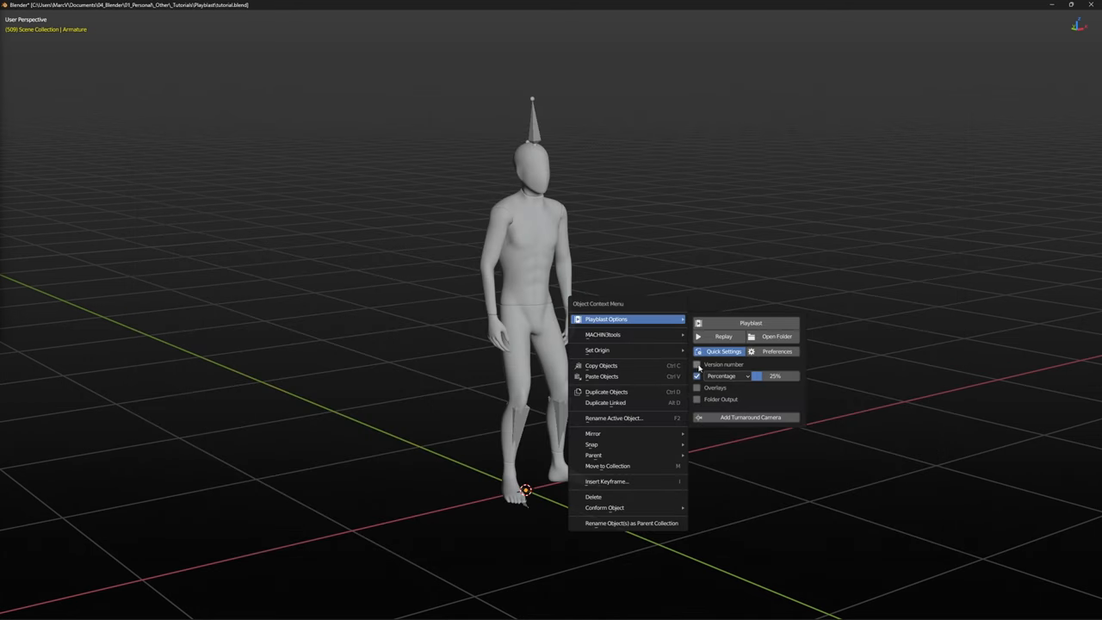
# Enable playblast version numbering (v002) and view the tutorial movie's output folder.
pyautogui.click(698, 365)
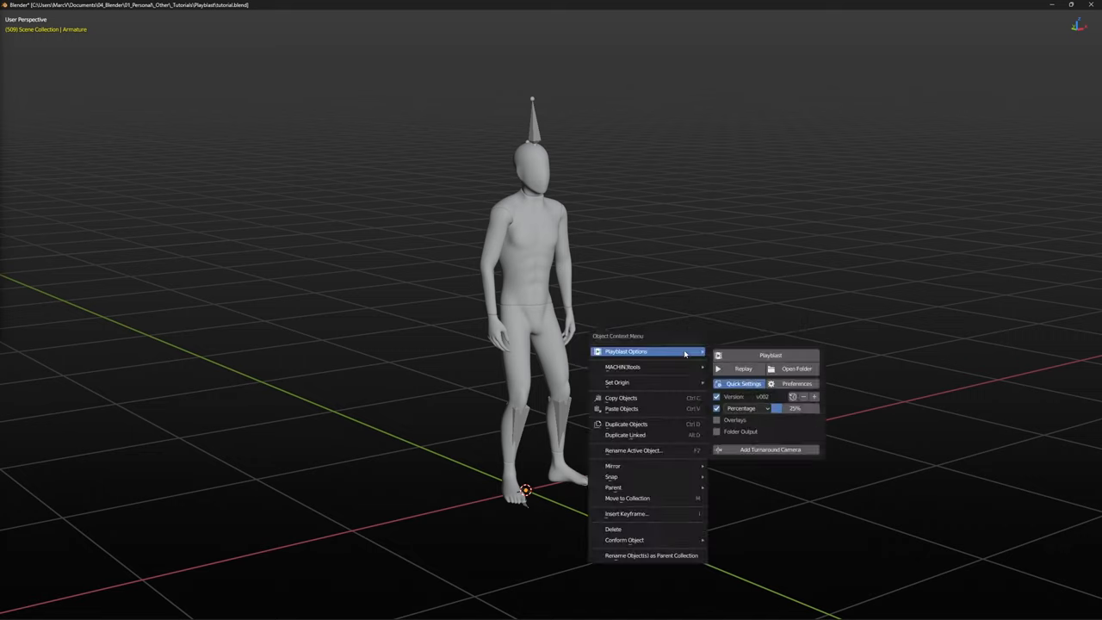
pyautogui.moveTo(785, 368)
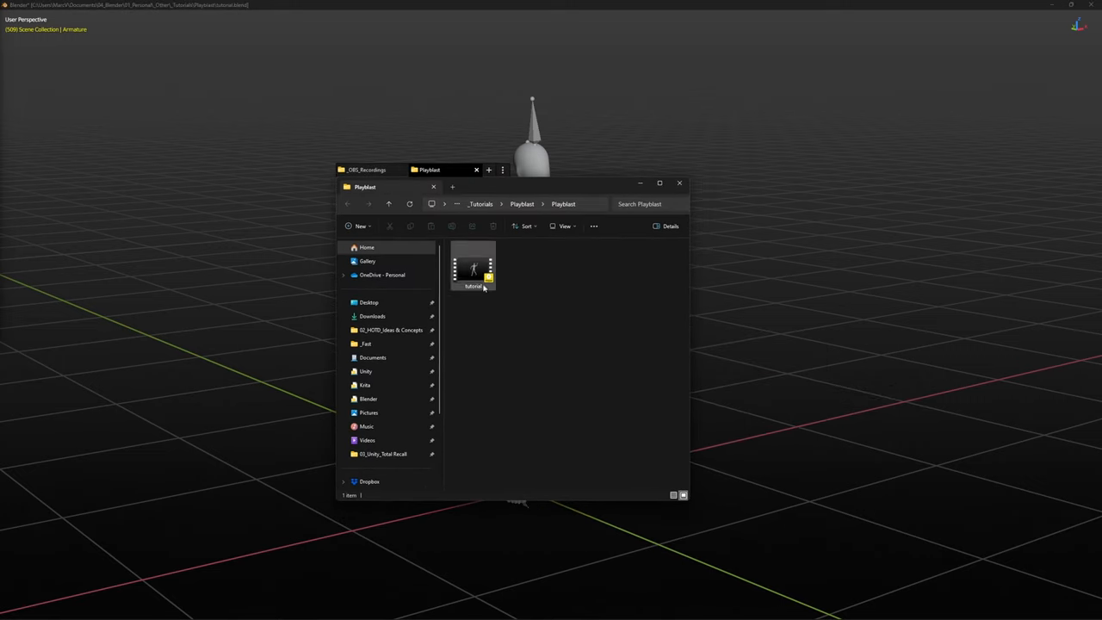
pyautogui.click(680, 183)
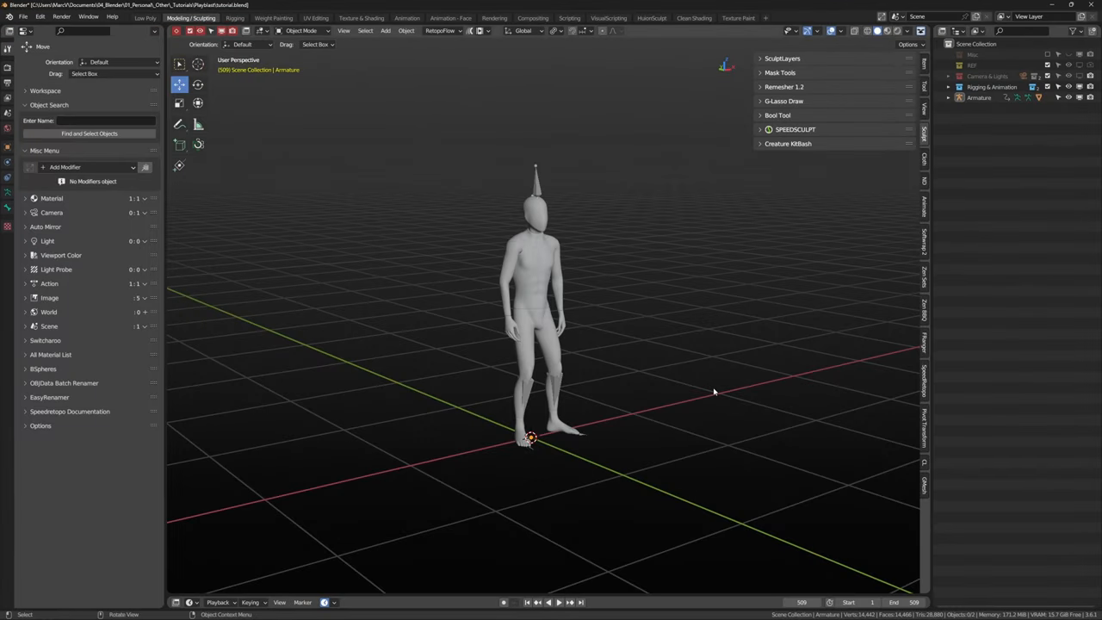
# Search the Preferences add-ons list for 'playblast'.
pyautogui.click(40, 16)
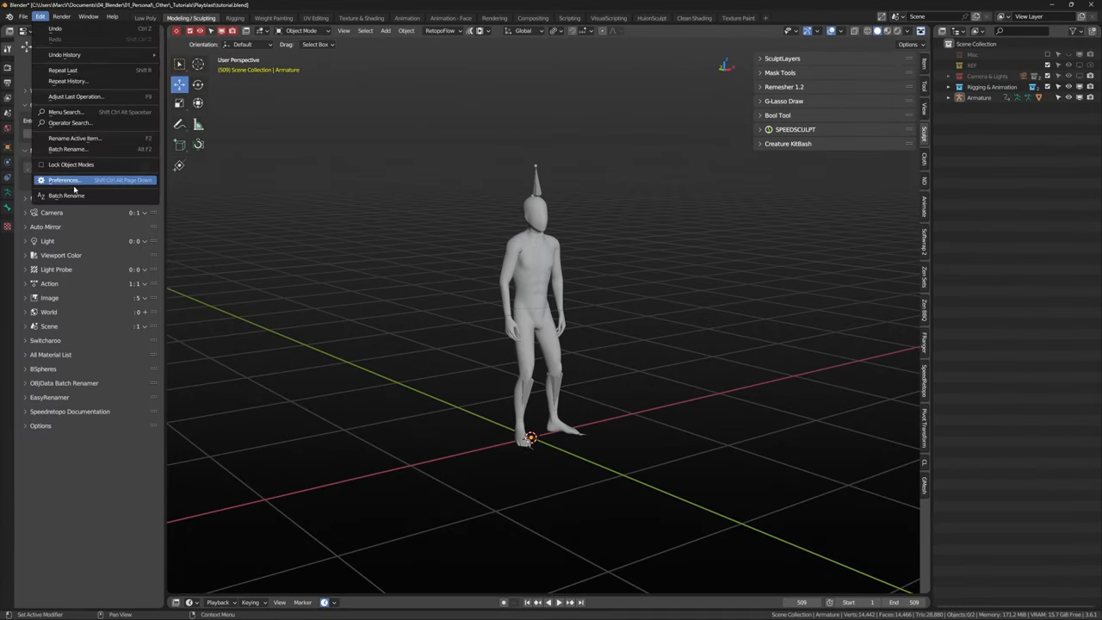
pyautogui.click(64, 180)
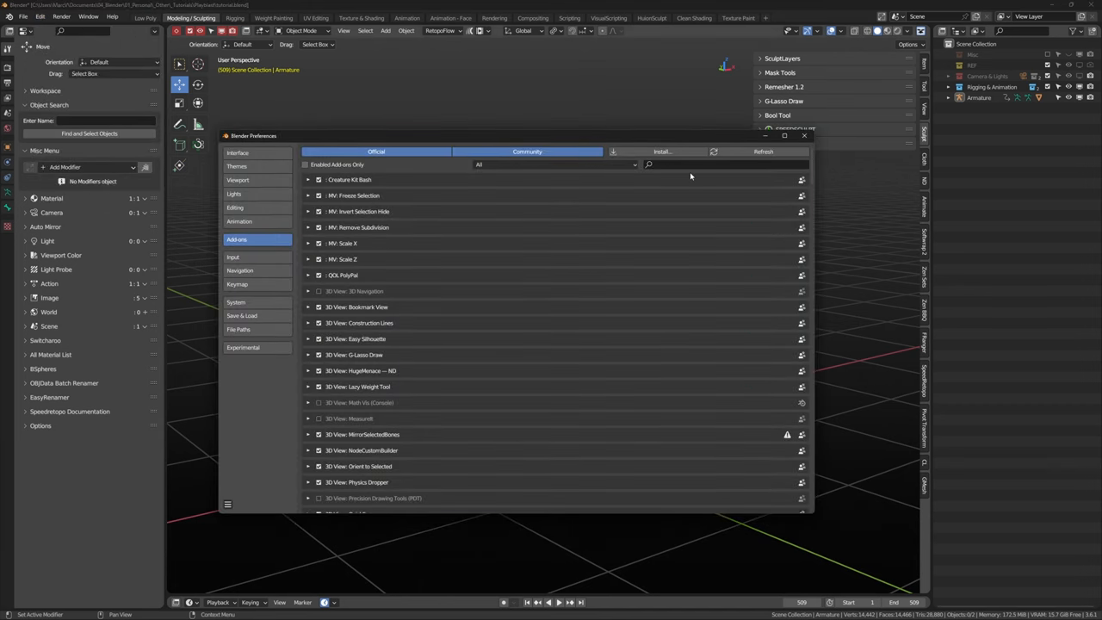
pyautogui.write('playblast')
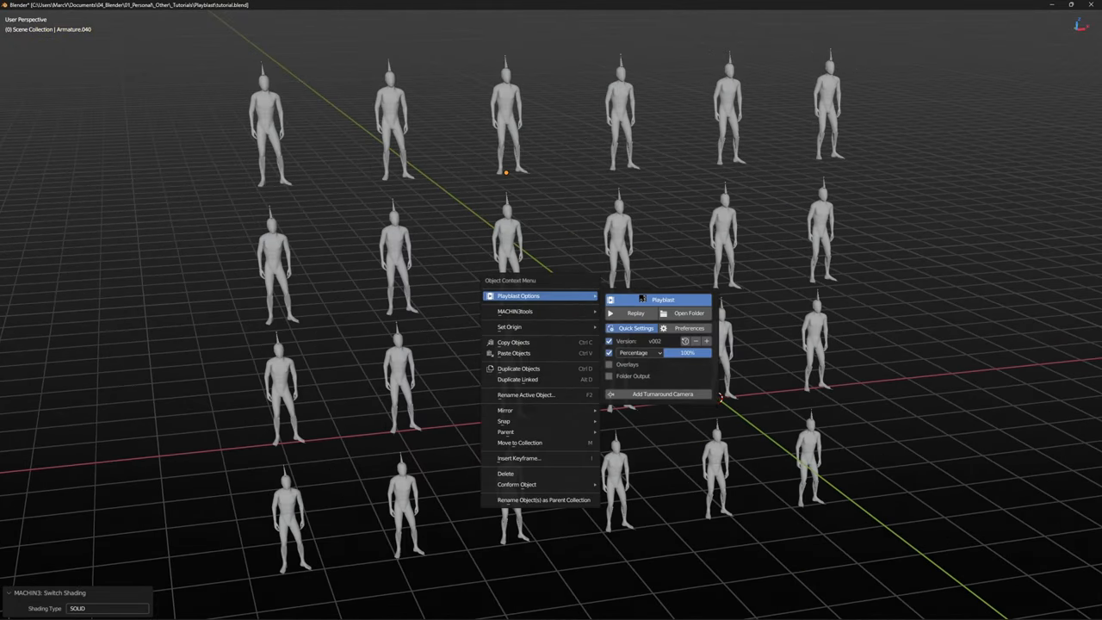
# Playblast the crowd of figures at 100% as version v002.
pyautogui.click(663, 300)
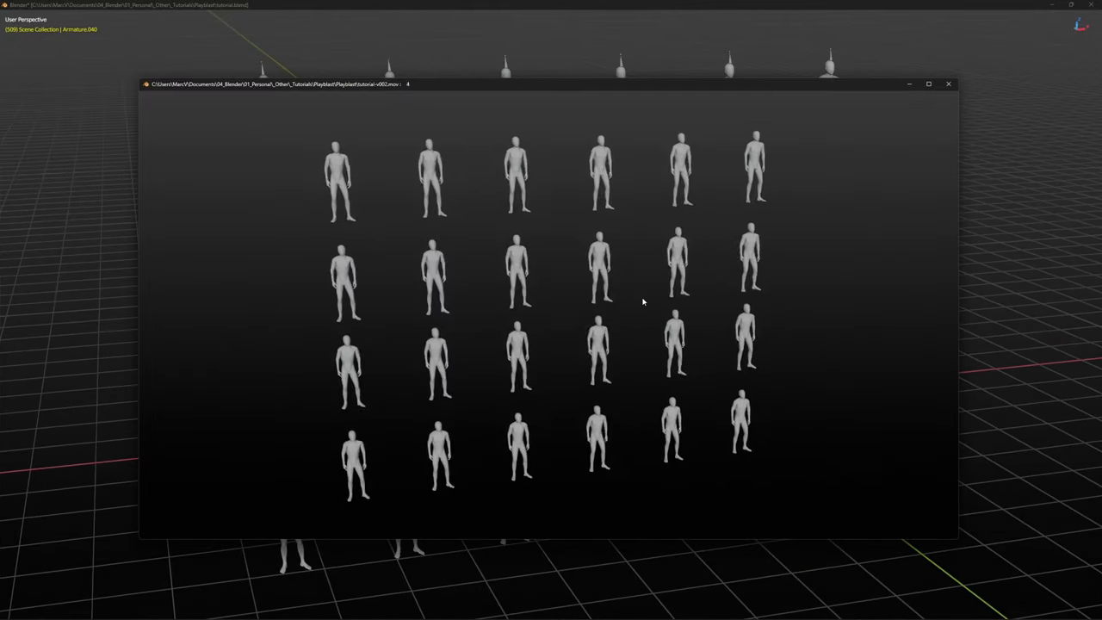